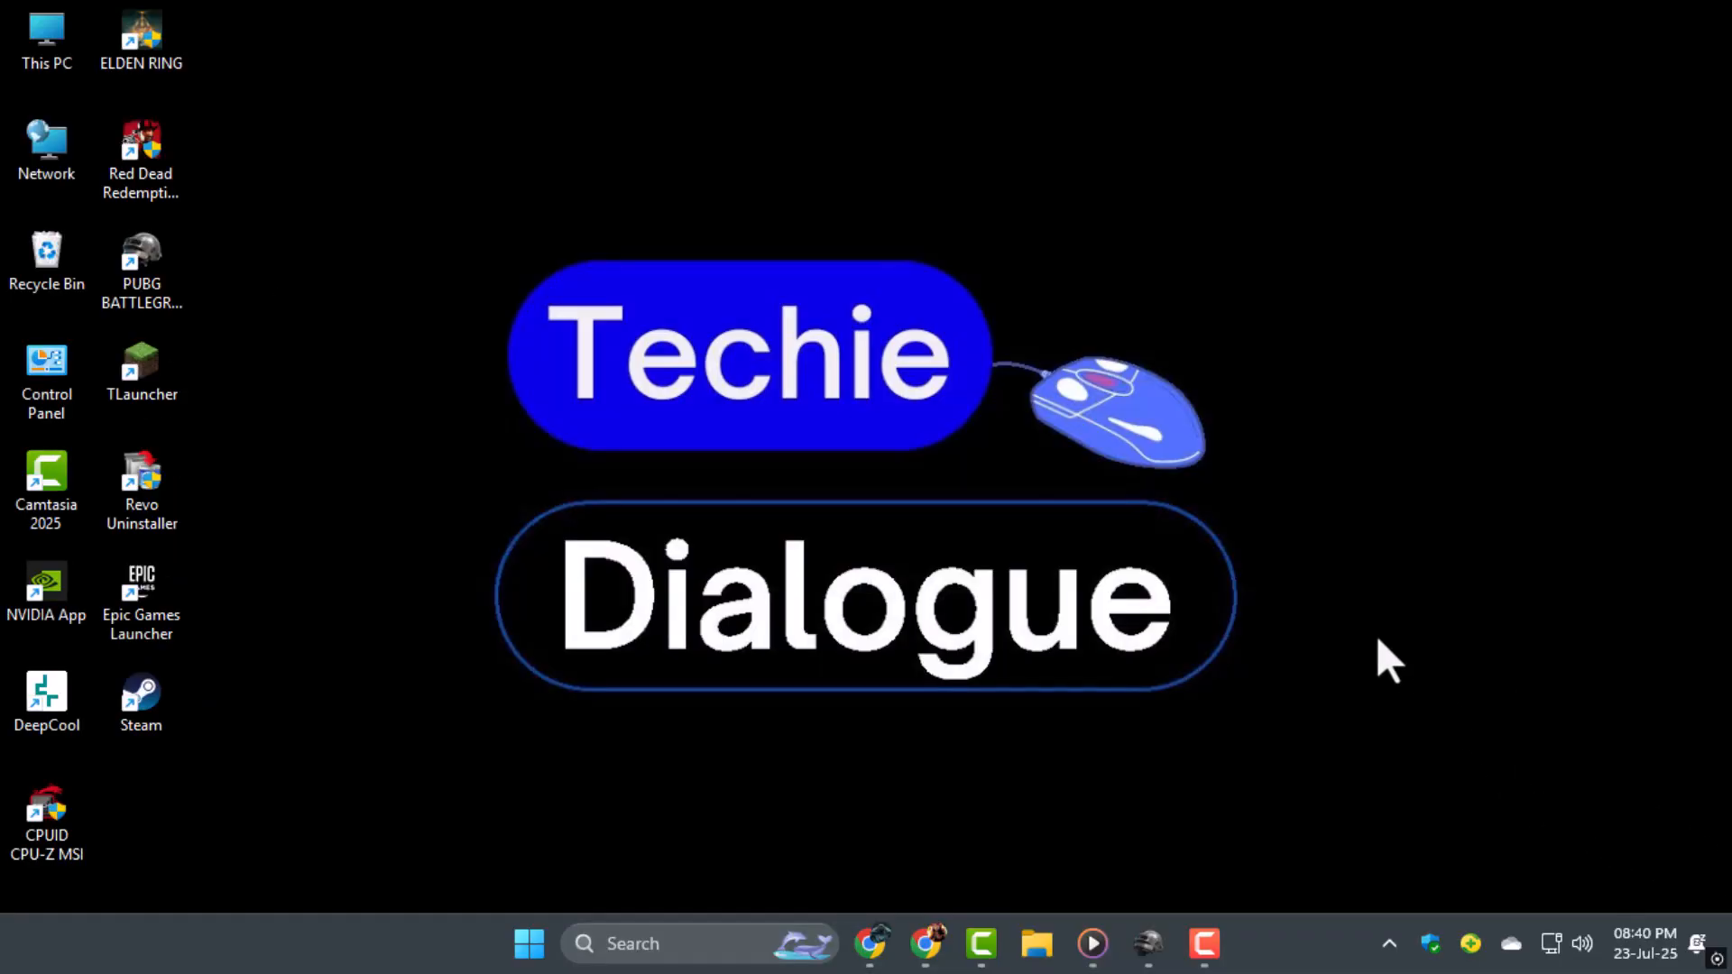
{"action": "mouse_move", "coordinate": [1270, 662]}
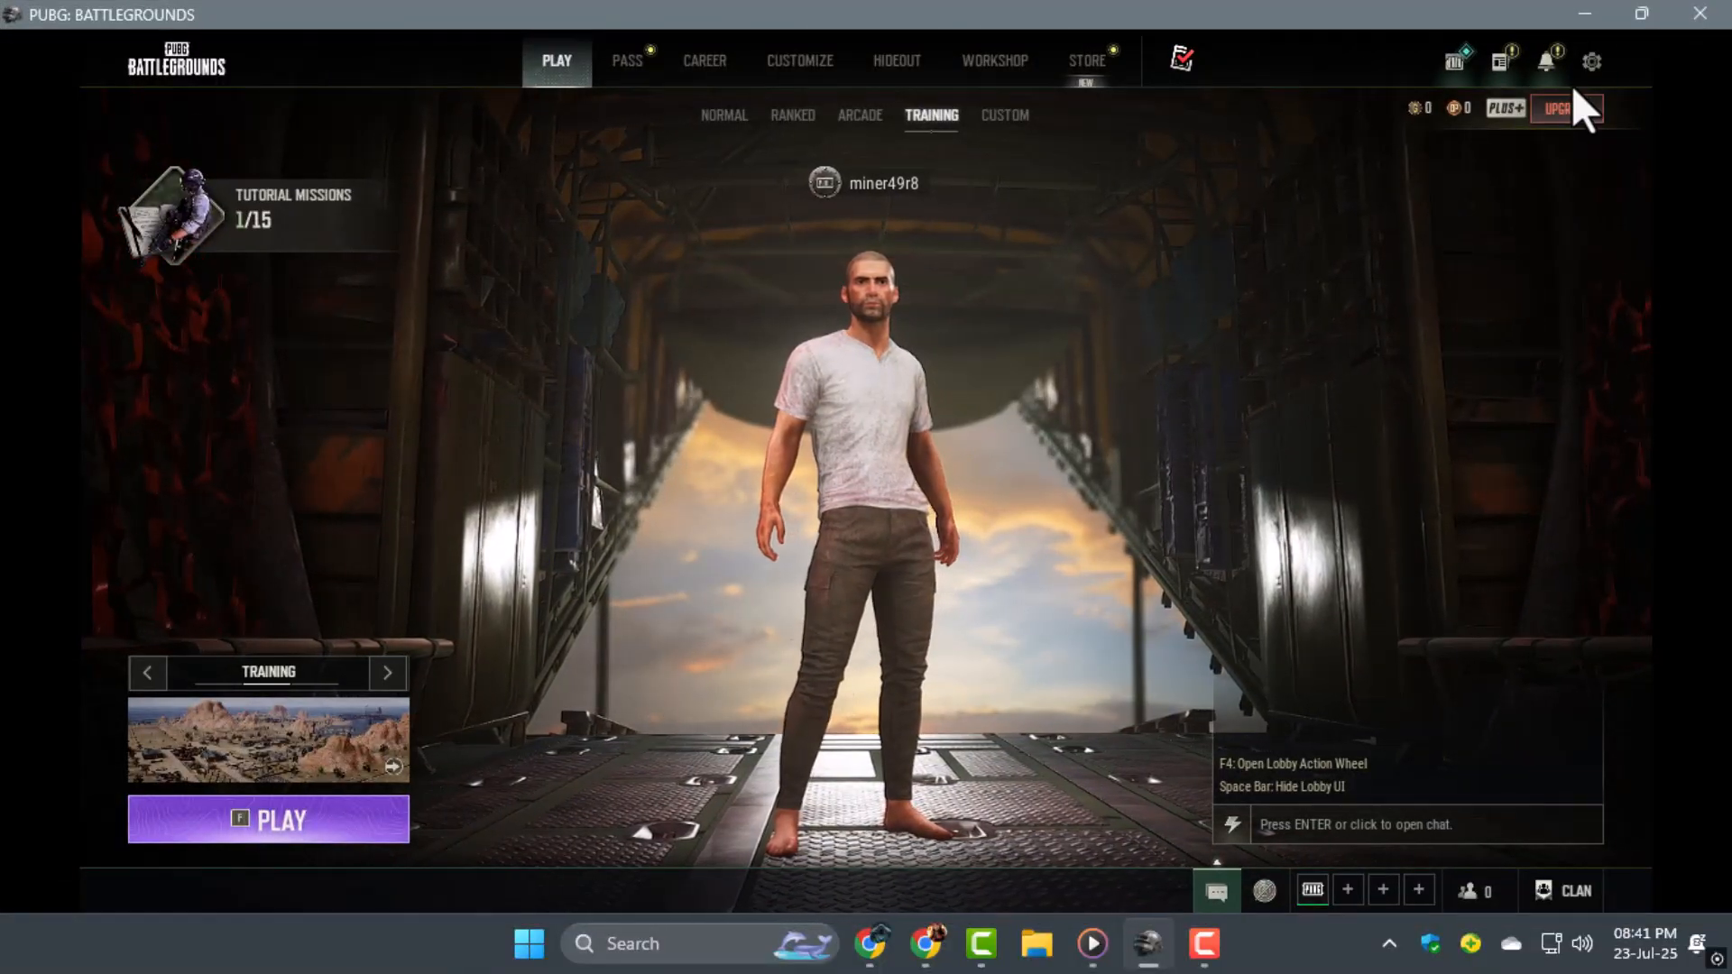
- Check the PUBG graphics settings (windowed display mode), then return to the desktop
{"action": "left_click", "coordinate": [1591, 62]}
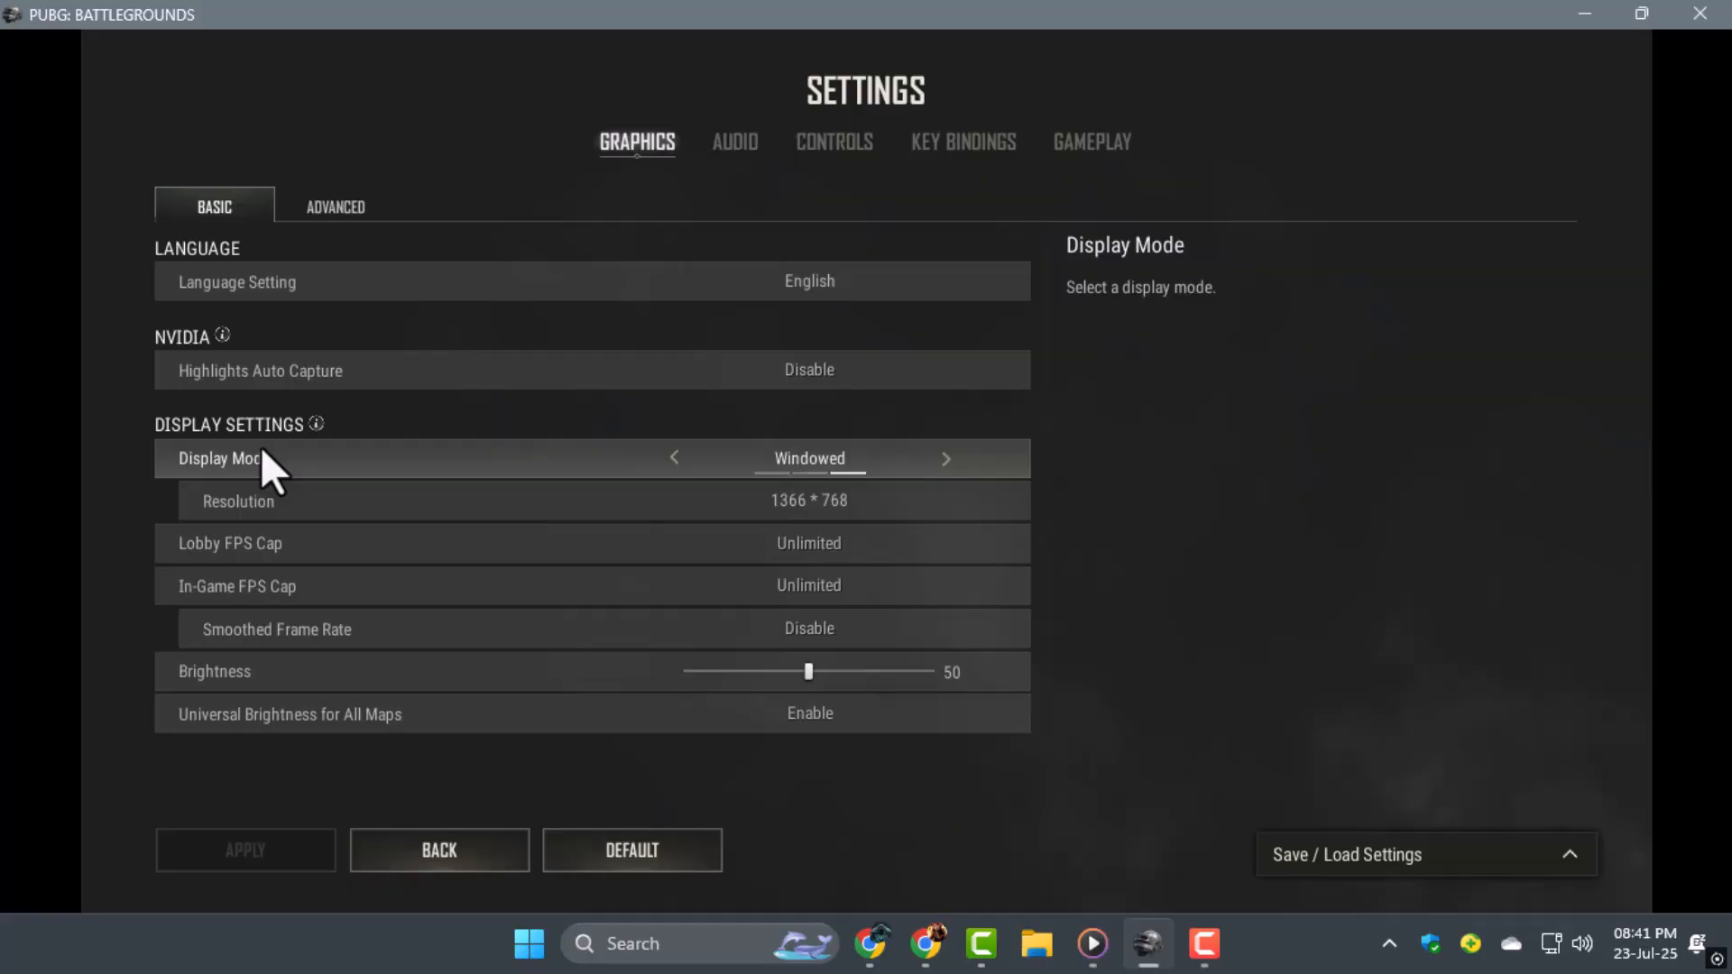
{"action": "left_click", "coordinate": [734, 141]}
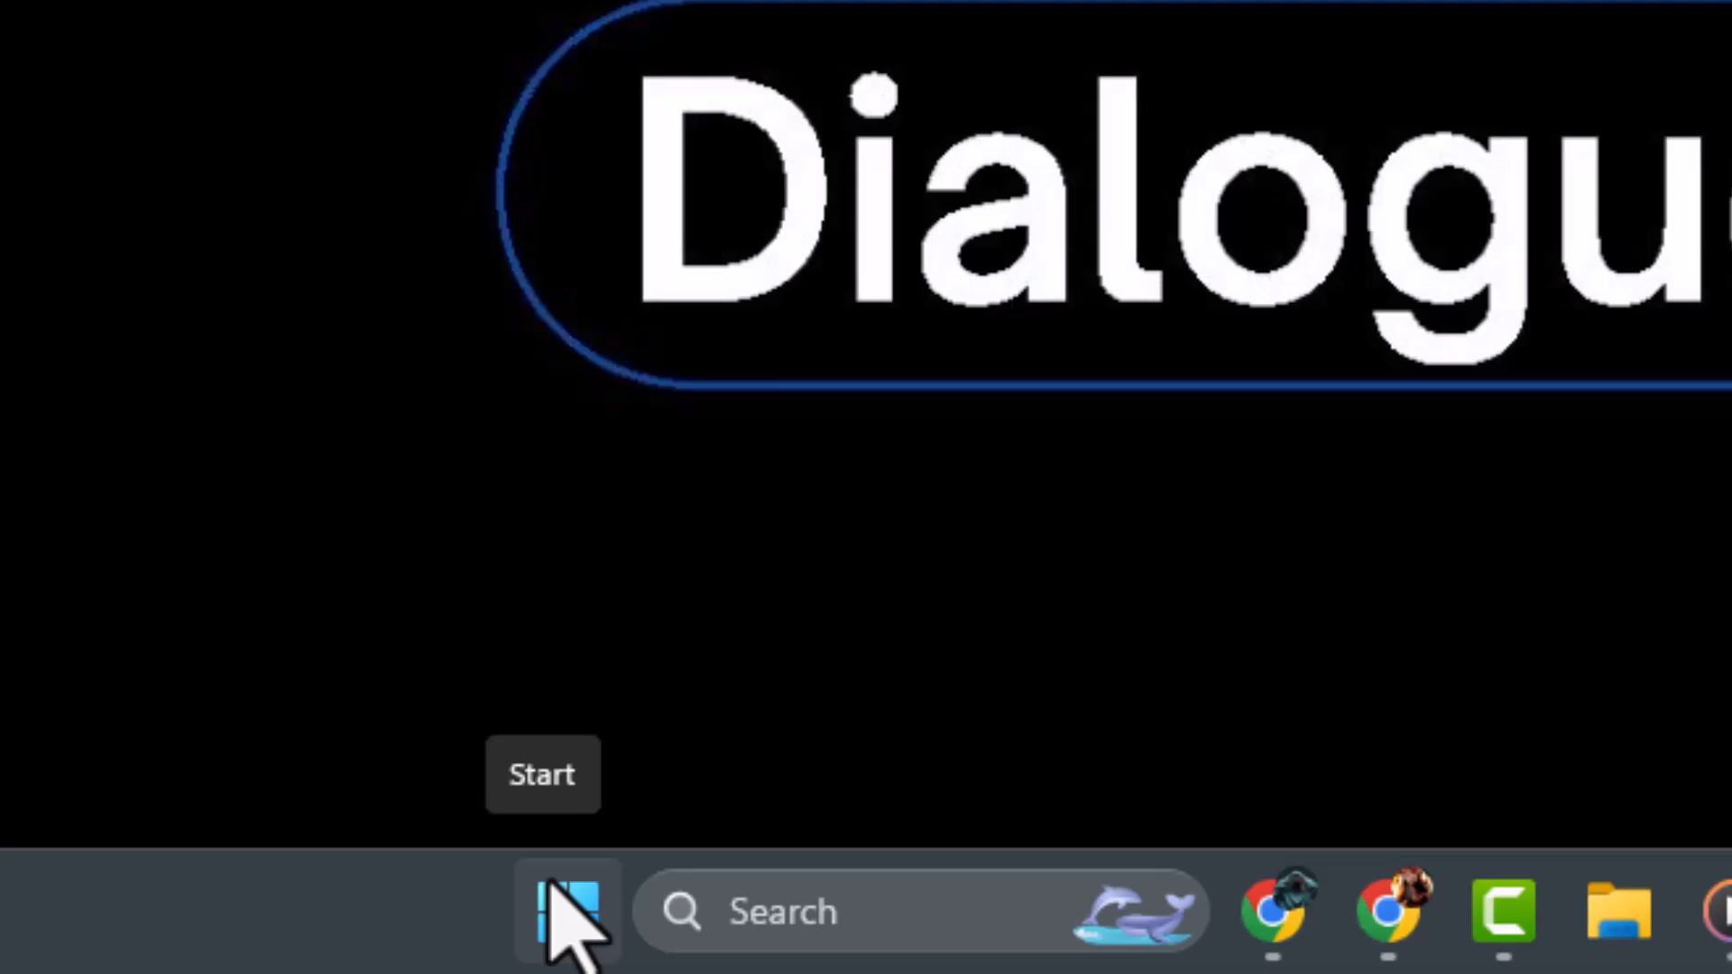
- Reach Windows Settings from the Start button's shortcut menu
{"action": "right_click", "coordinate": [567, 911]}
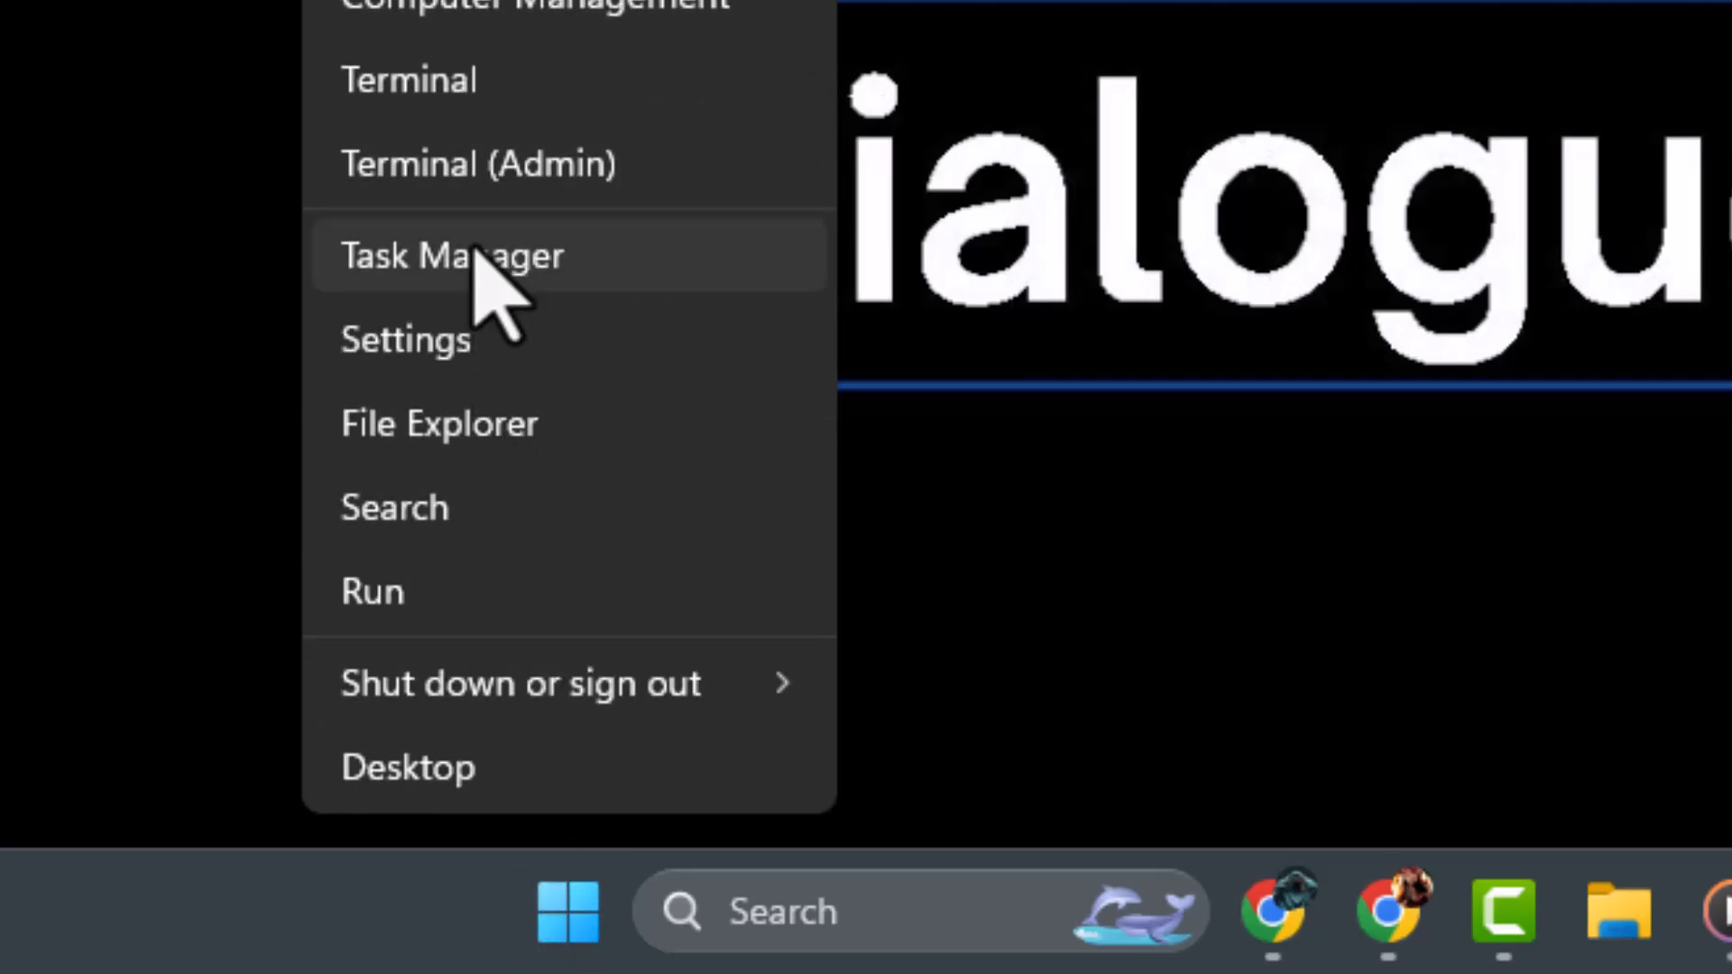
{"action": "left_click", "coordinate": [406, 339]}
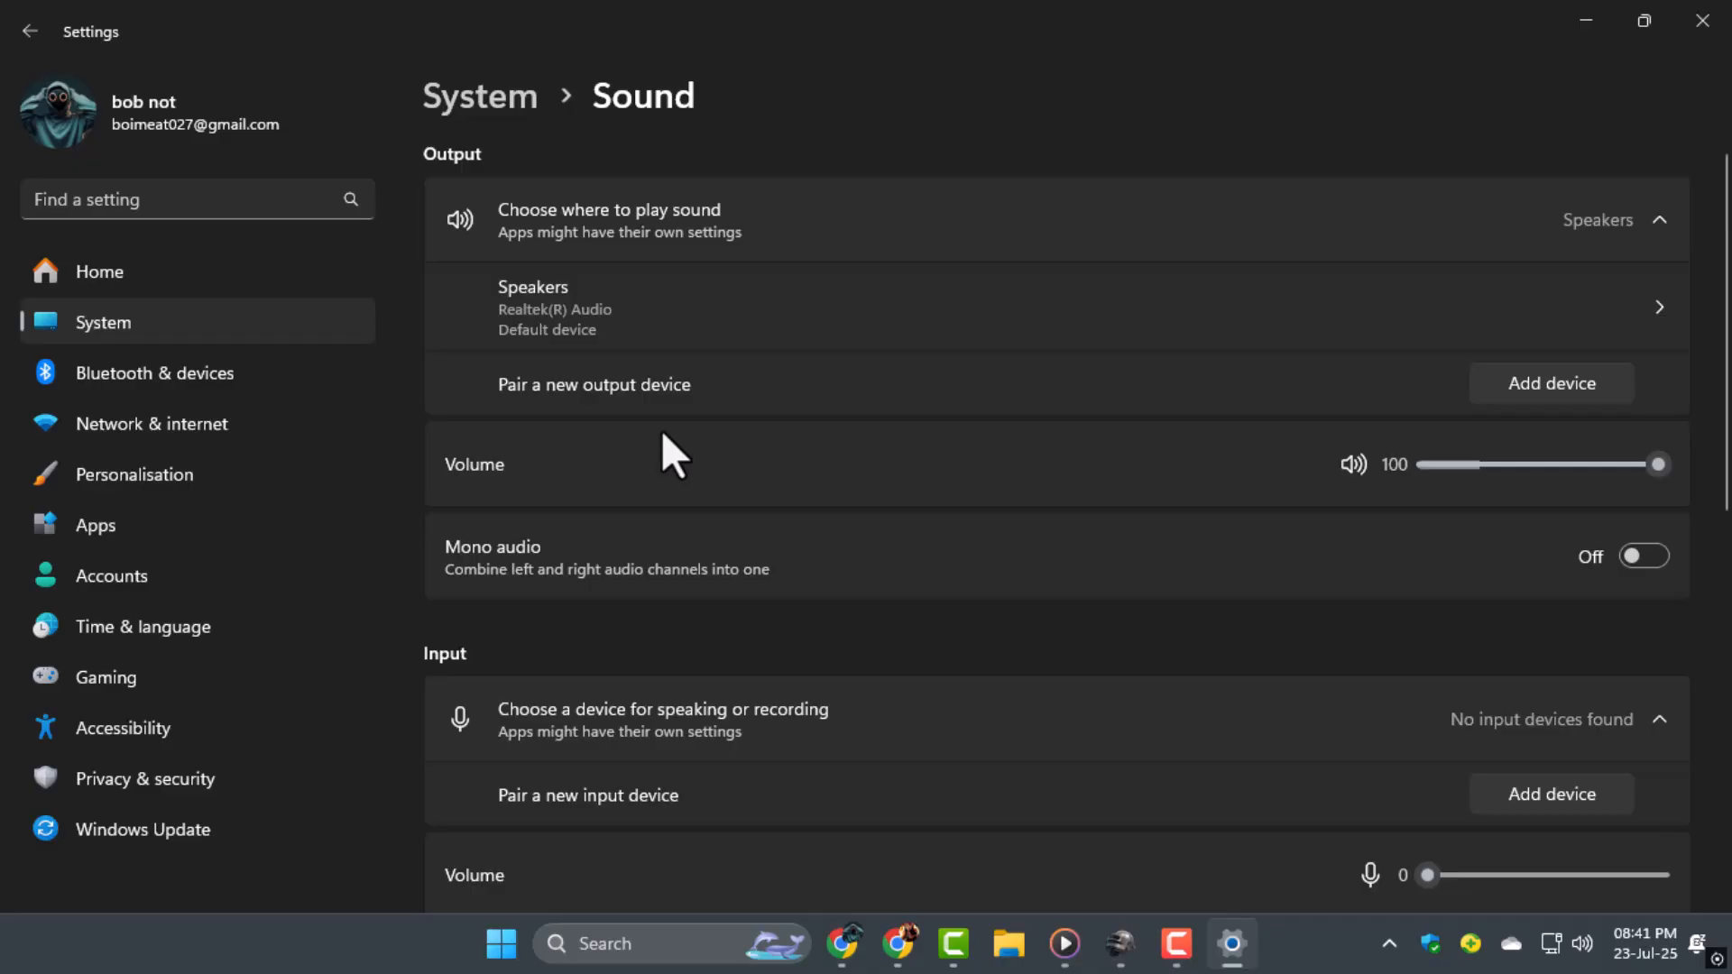
{"action": "mouse_move", "coordinate": [1237, 396]}
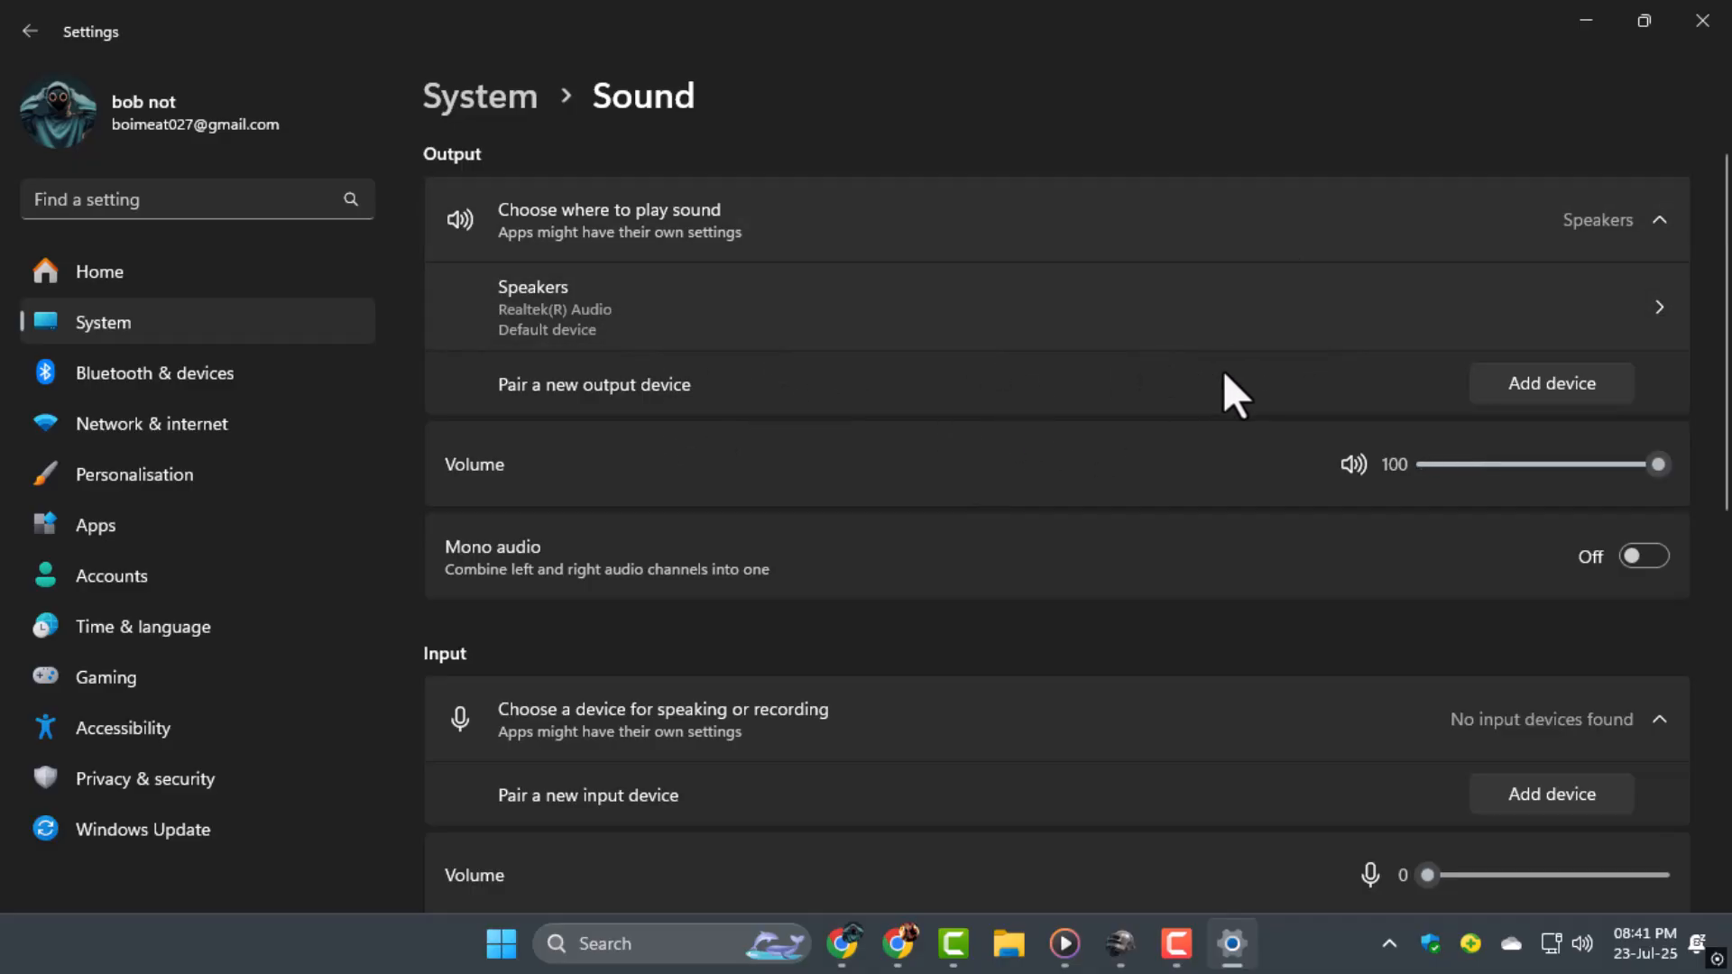
{"action": "mouse_move", "coordinate": [1270, 354]}
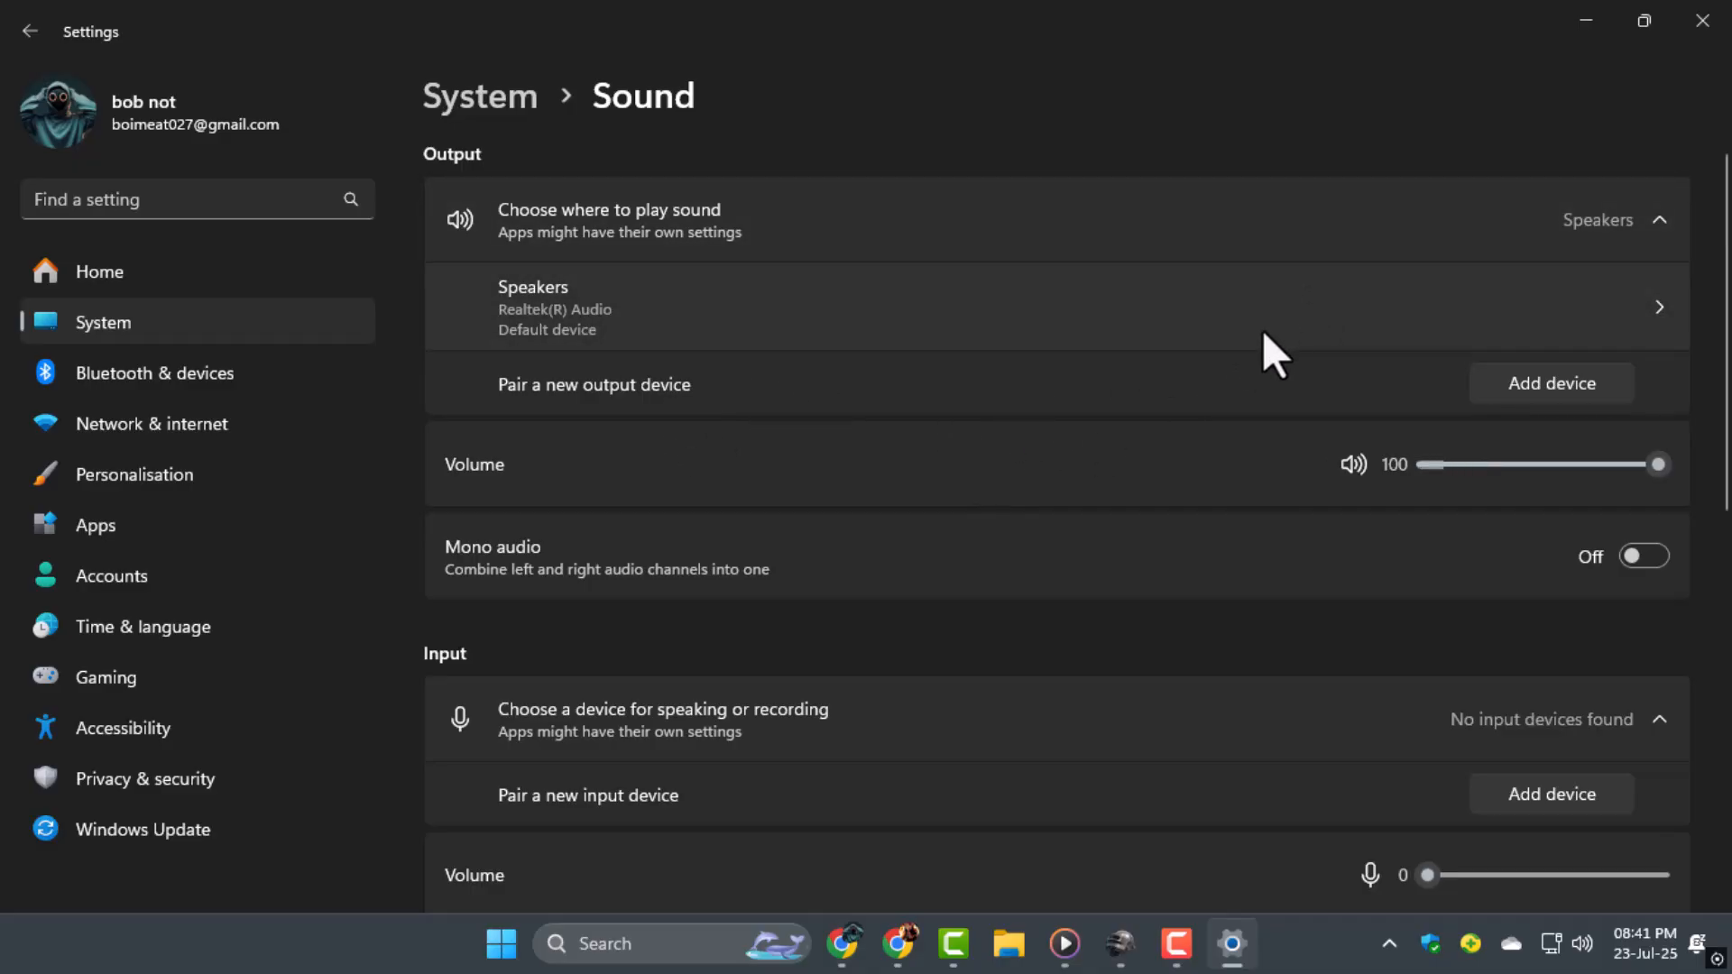
{"action": "mouse_move", "coordinate": [1016, 327]}
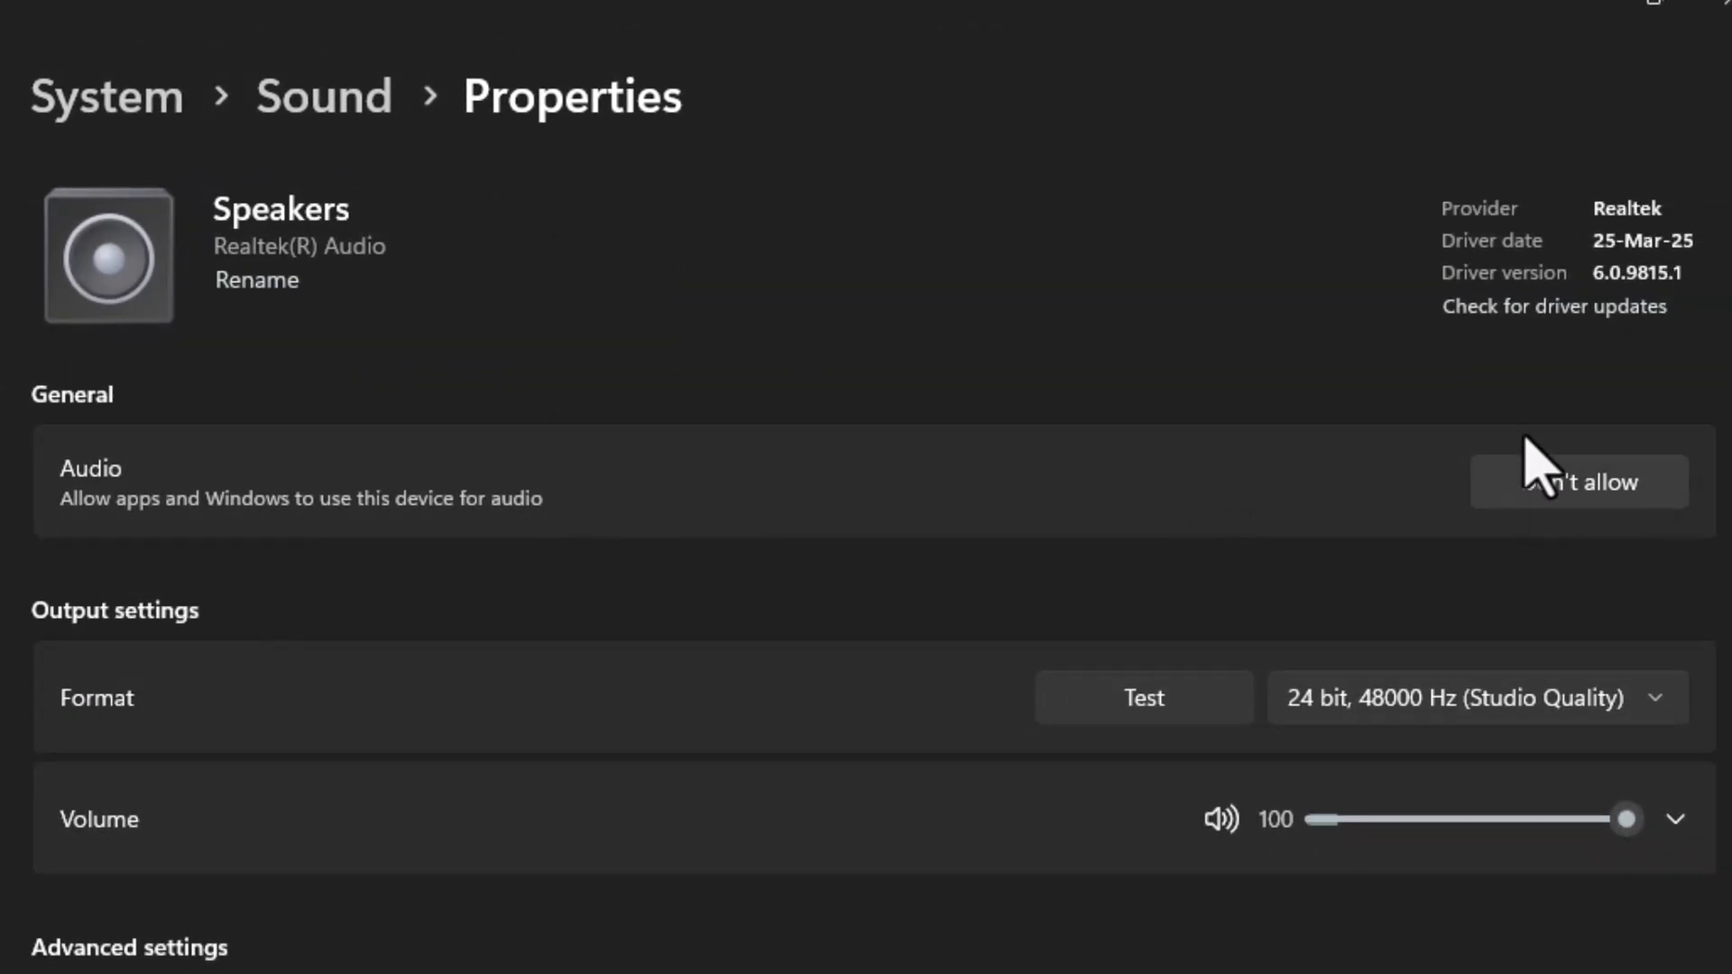
{"action": "mouse_move", "coordinate": [1568, 579]}
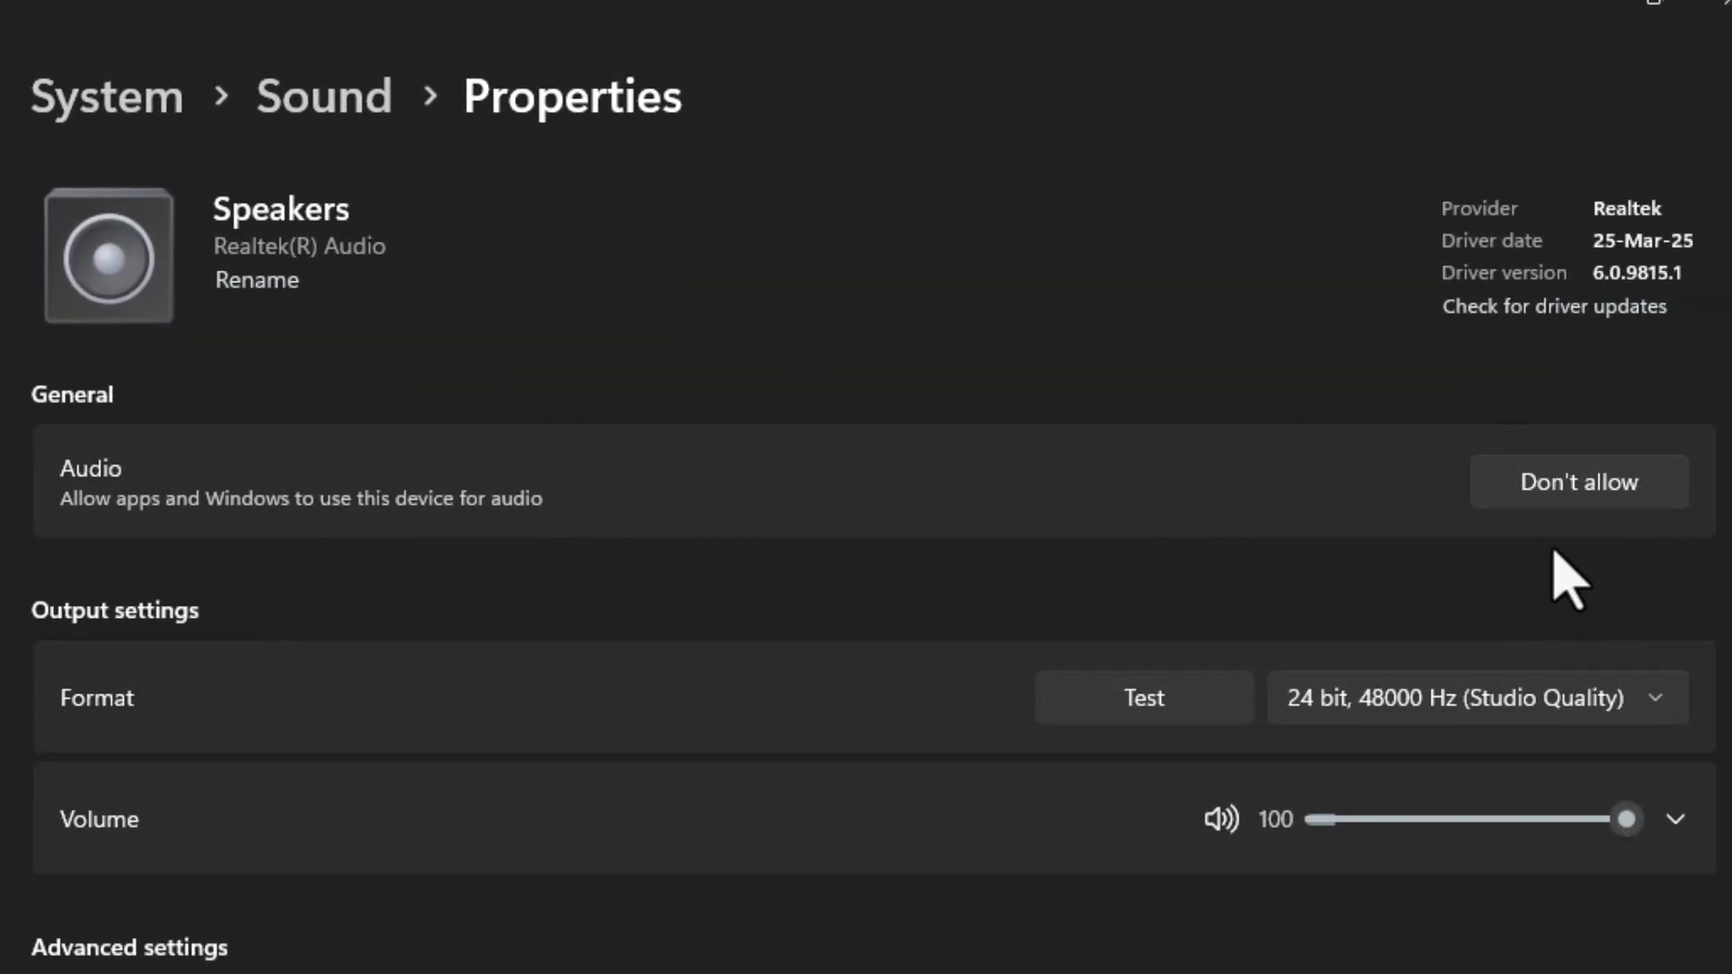
{"action": "mouse_move", "coordinate": [1509, 613]}
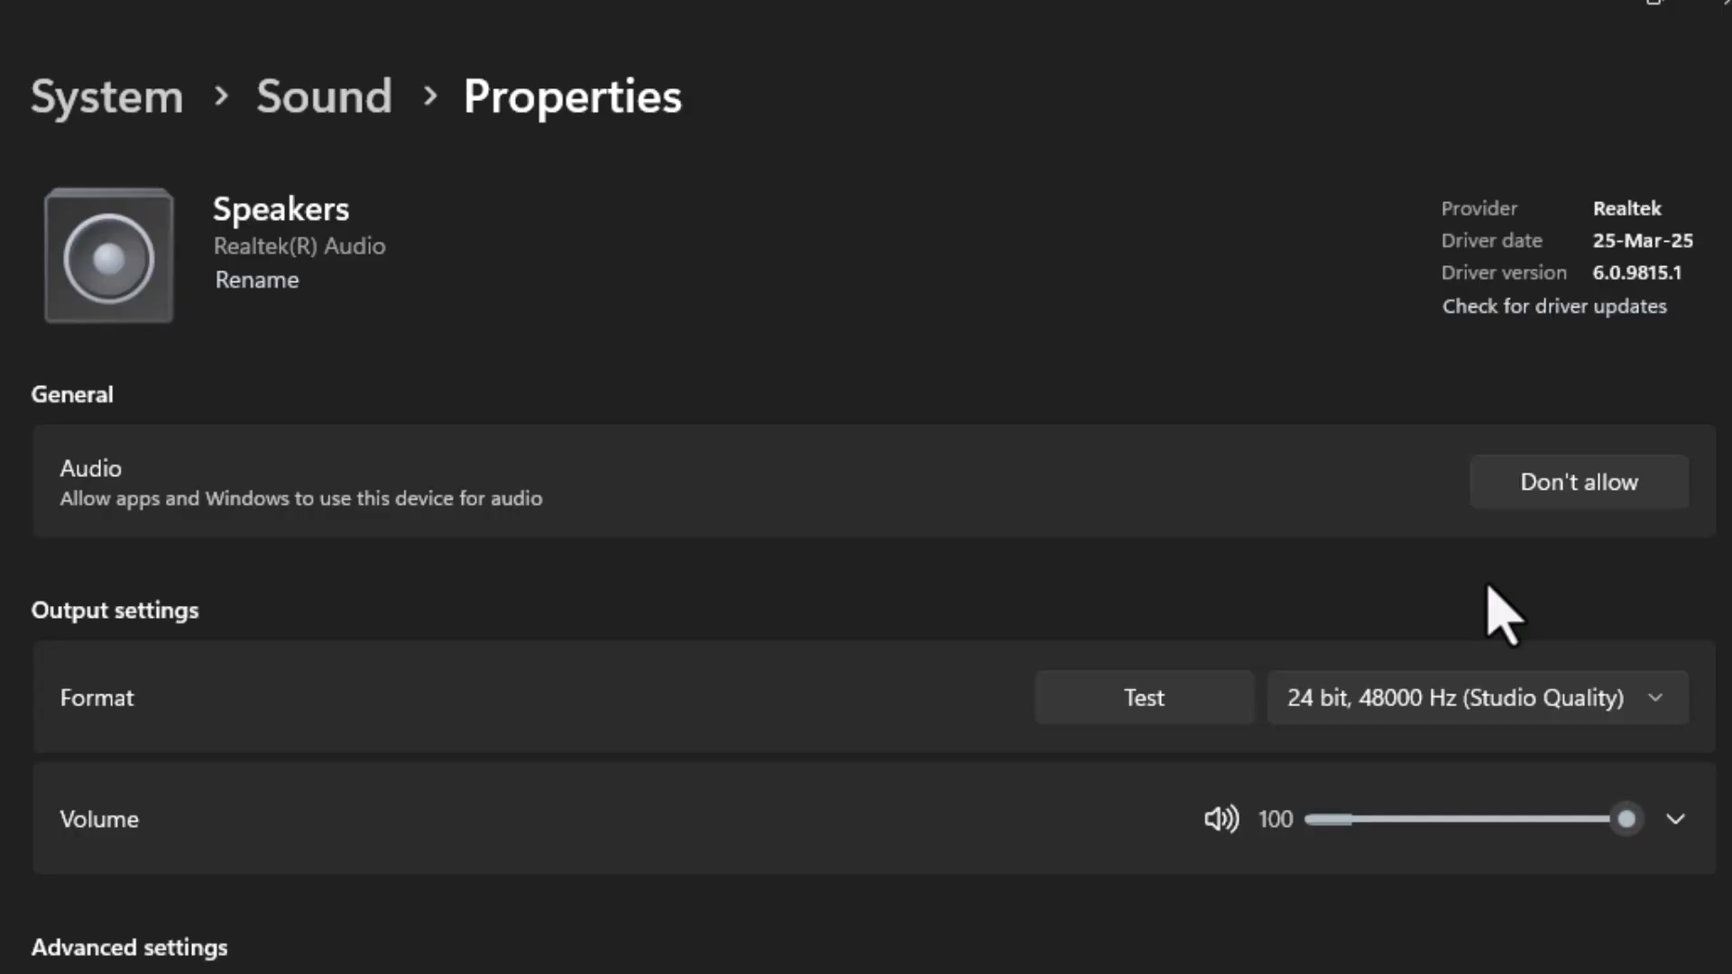
{"action": "mouse_move", "coordinate": [1525, 614]}
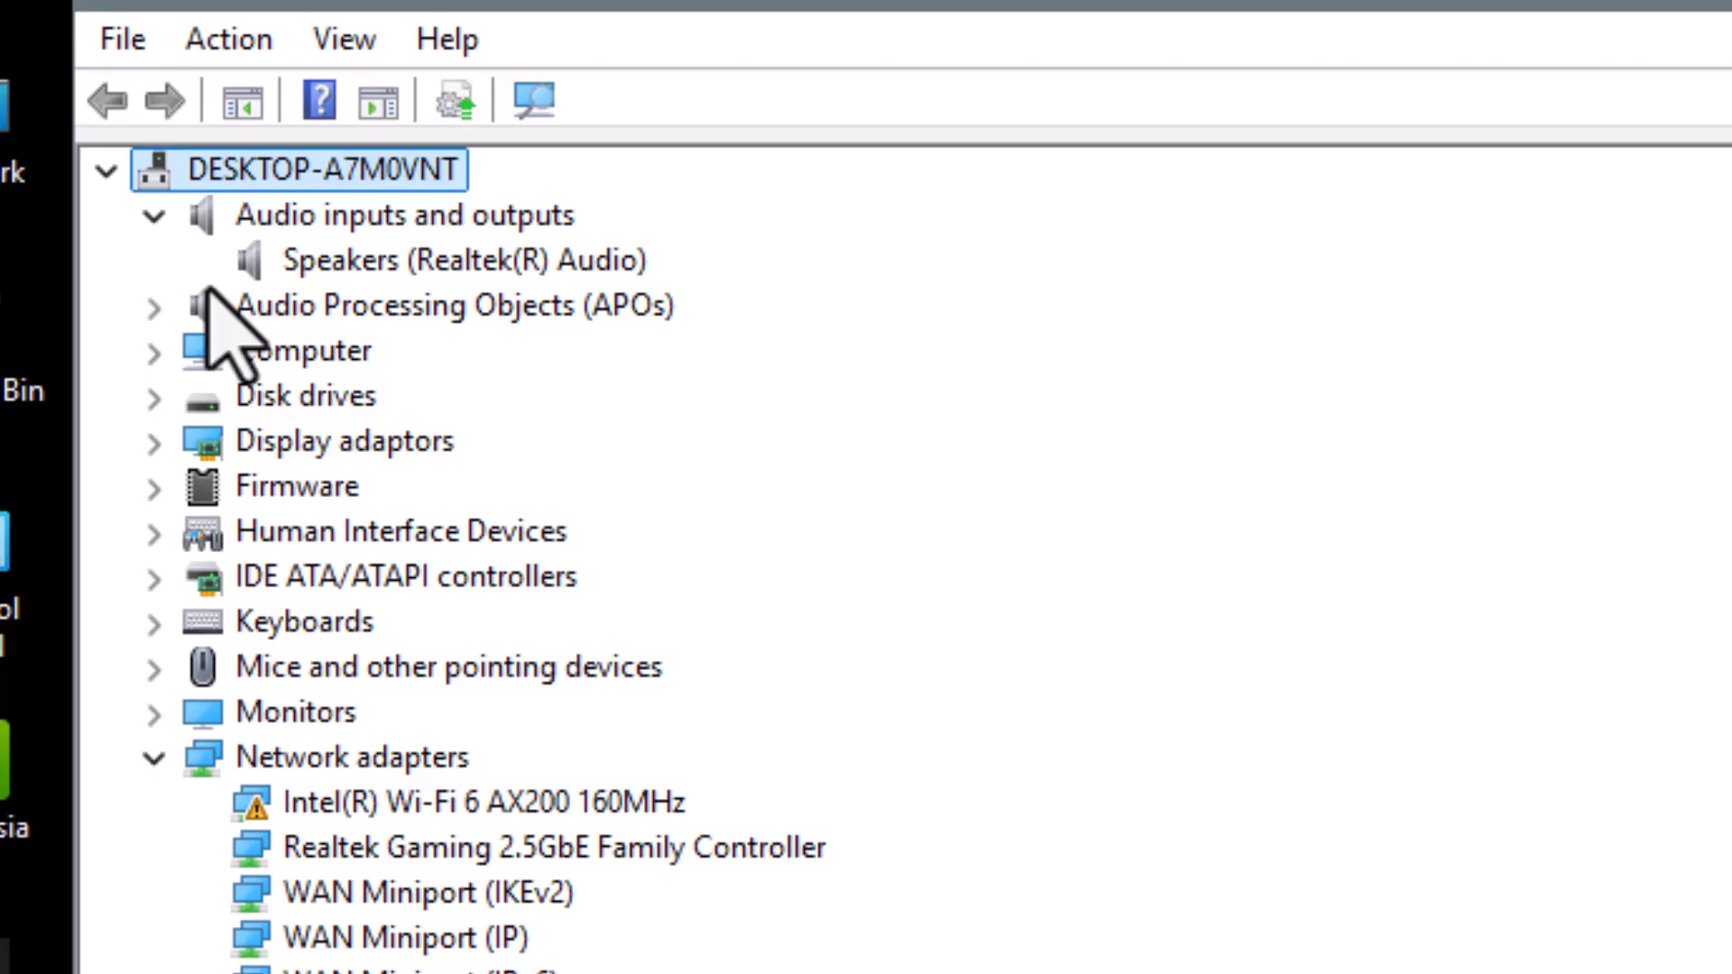
- Choose Uninstall device for Speakers (Realtek(R) Audio) to bring up its confirmation
{"action": "right_click", "coordinate": [341, 259]}
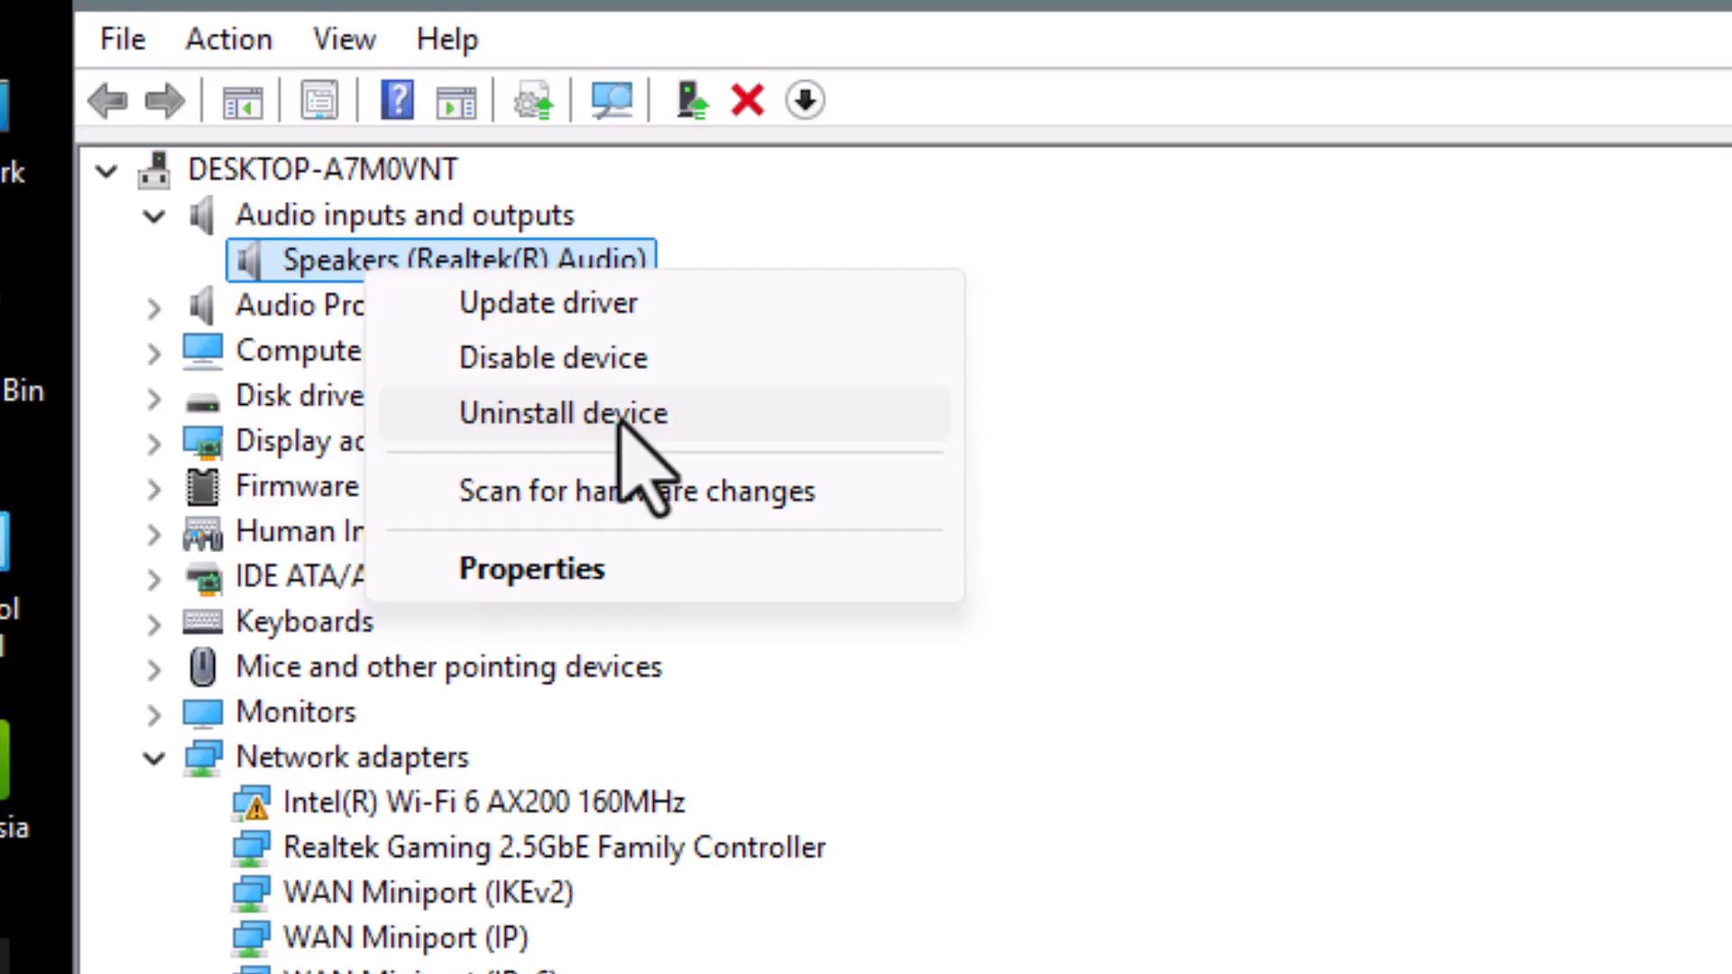
{"action": "left_click", "coordinate": [563, 413]}
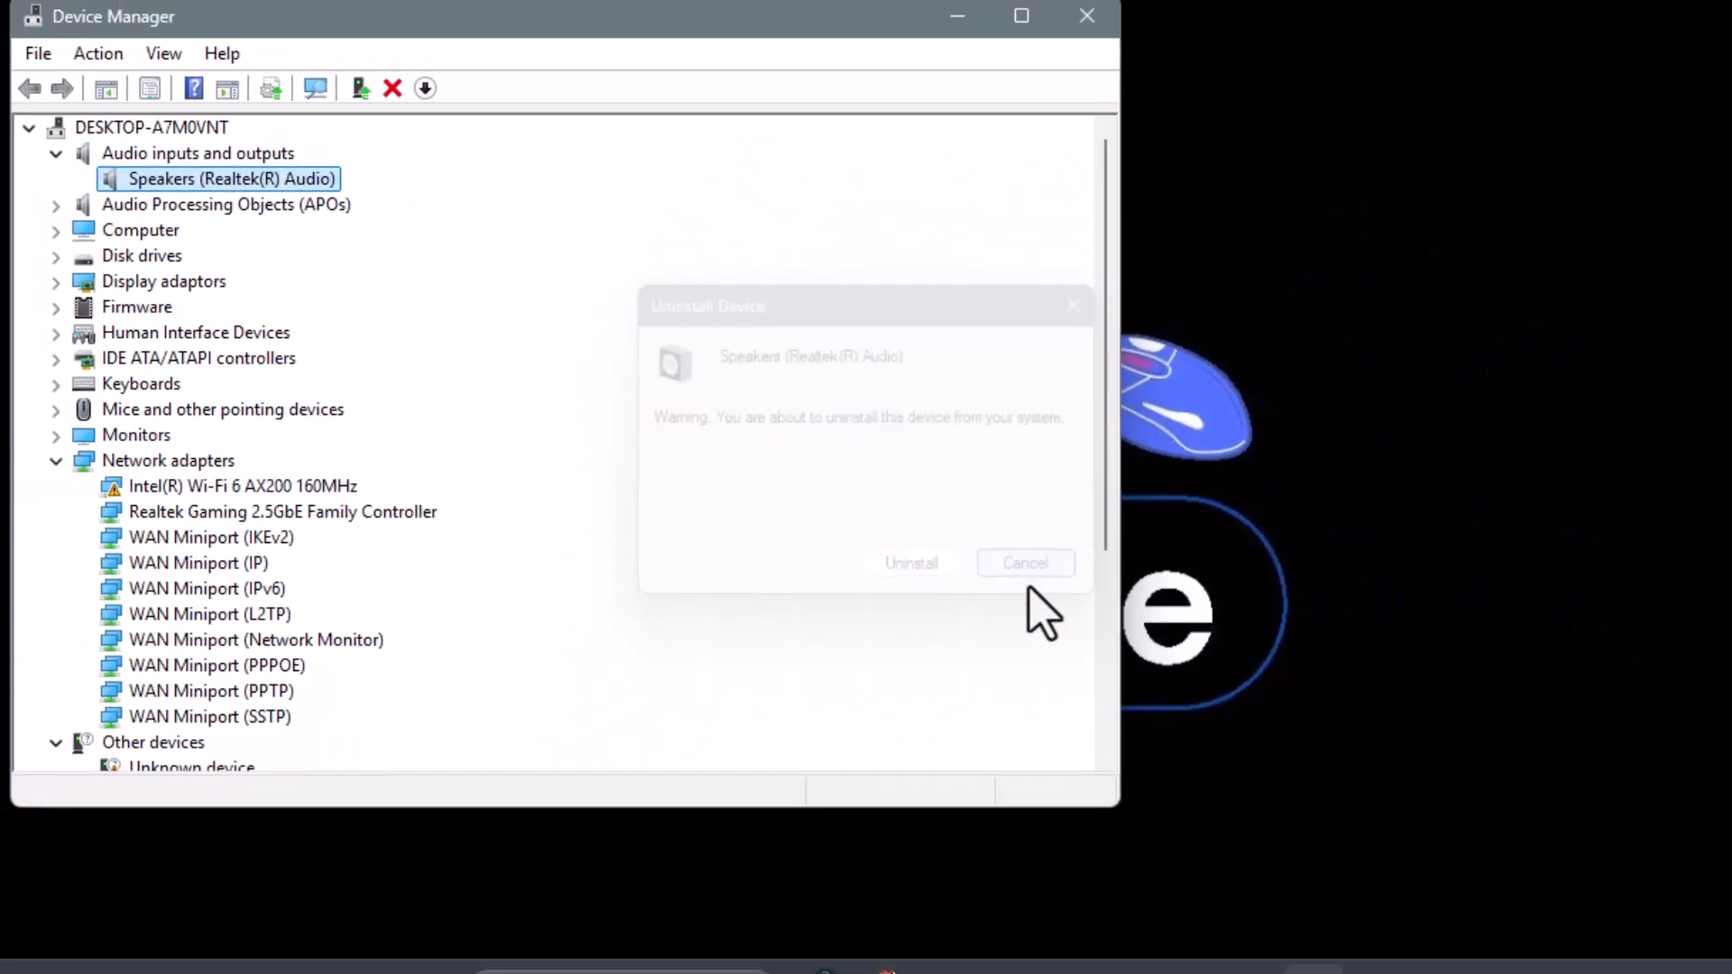